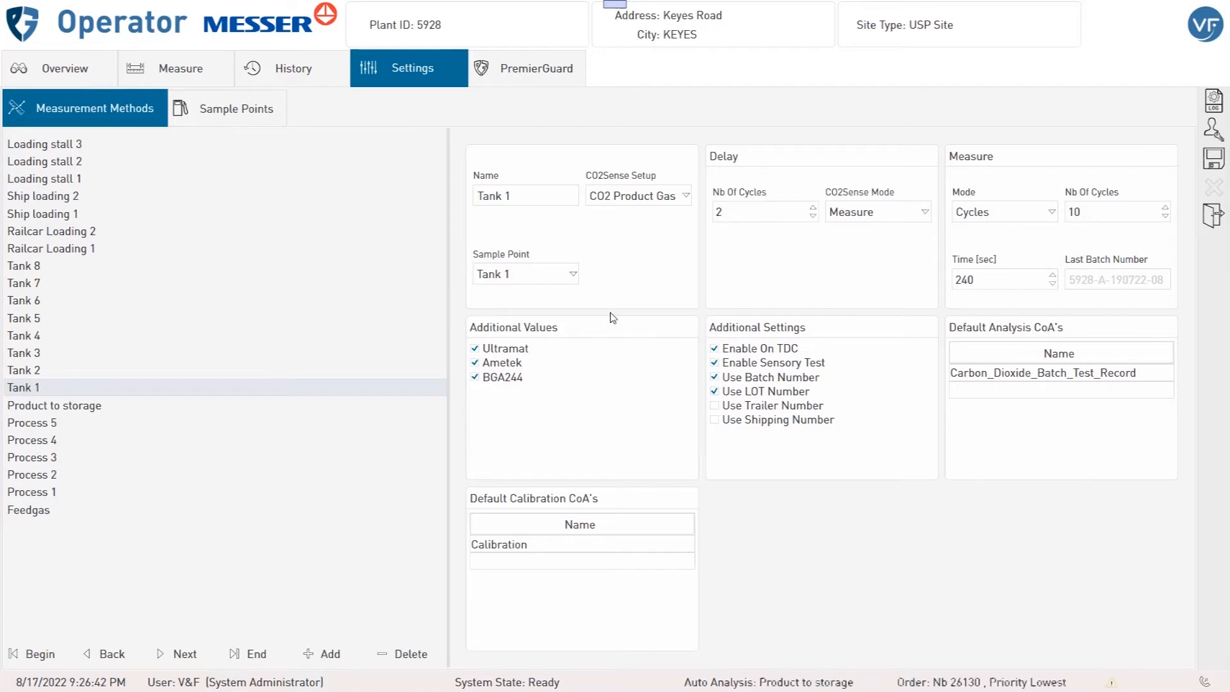
pyautogui.moveTo(613, 376)
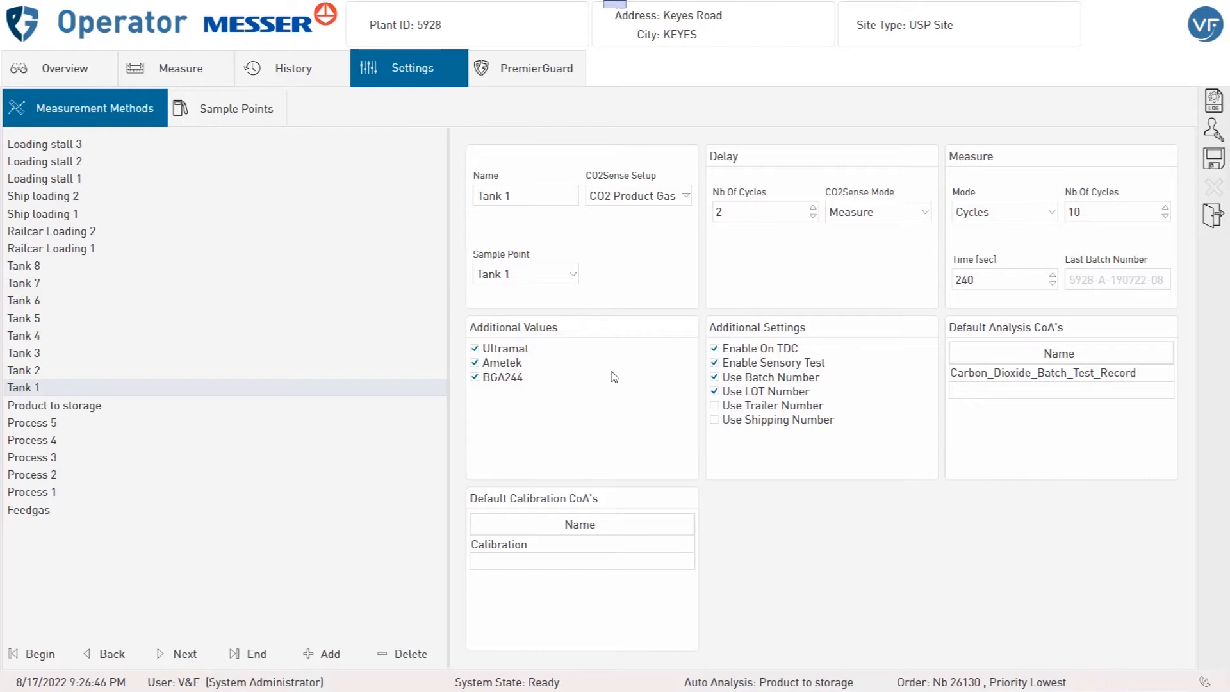
pyautogui.moveTo(554, 355)
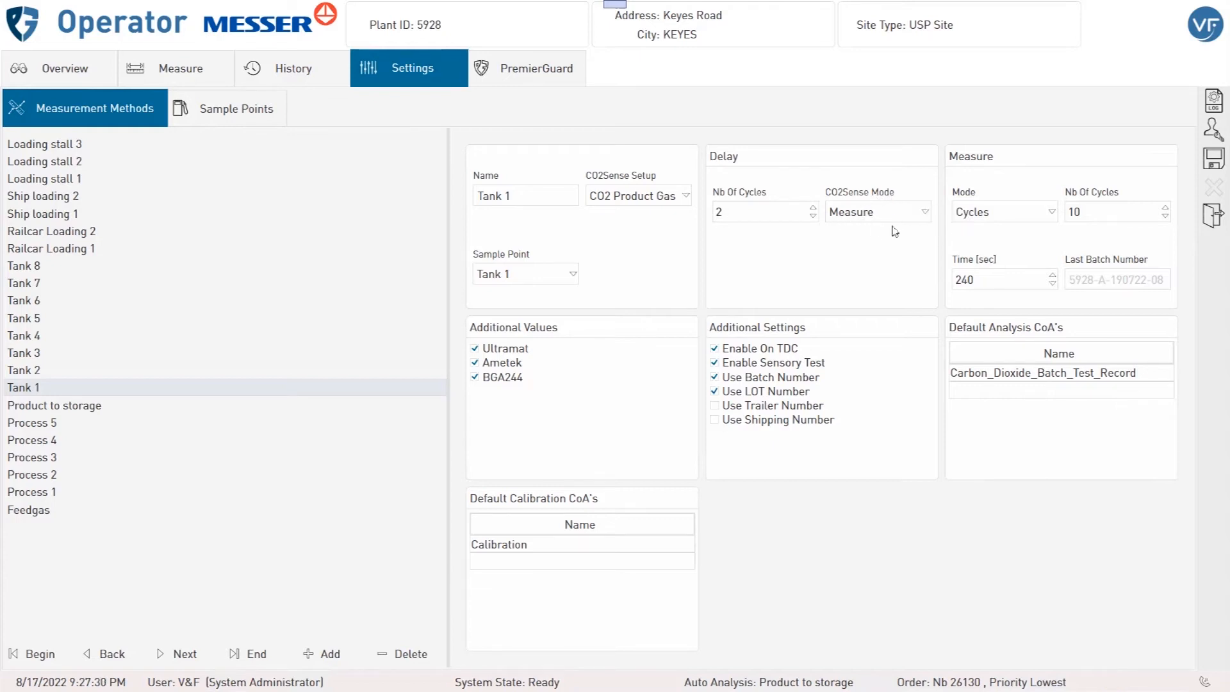
pyautogui.moveTo(784, 260)
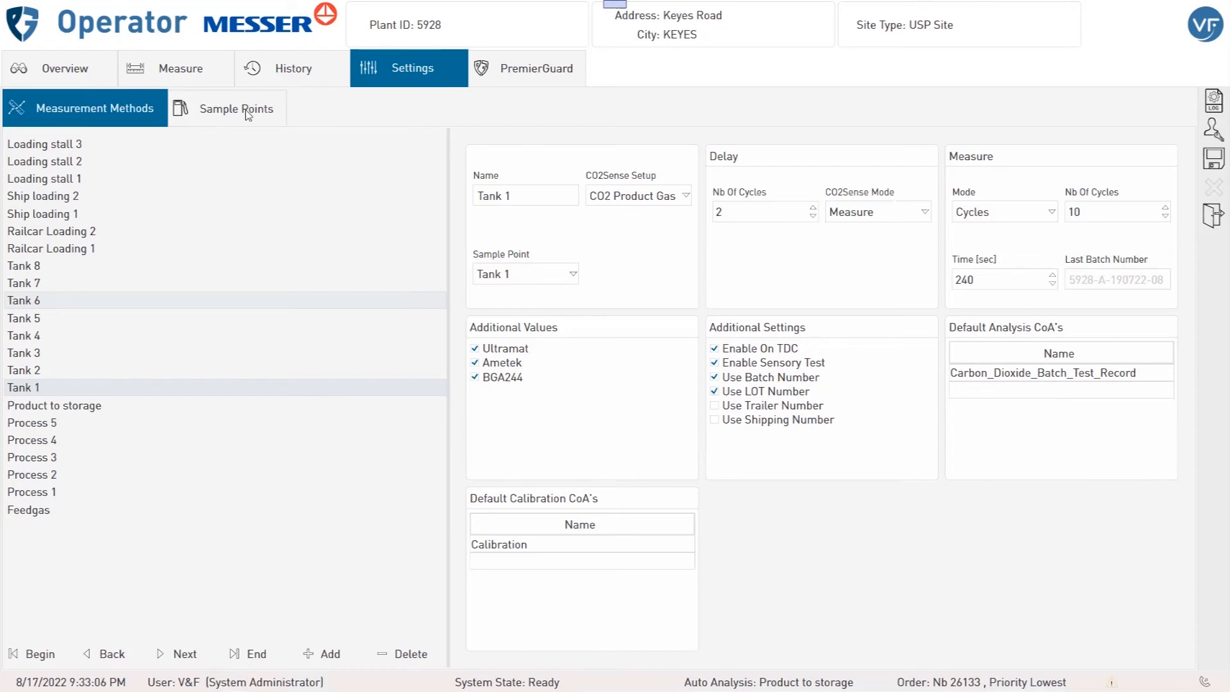
# - Switch from Measurement Method to the Sample Points settings, showing Product to storage's inlets
pyautogui.click(236, 107)
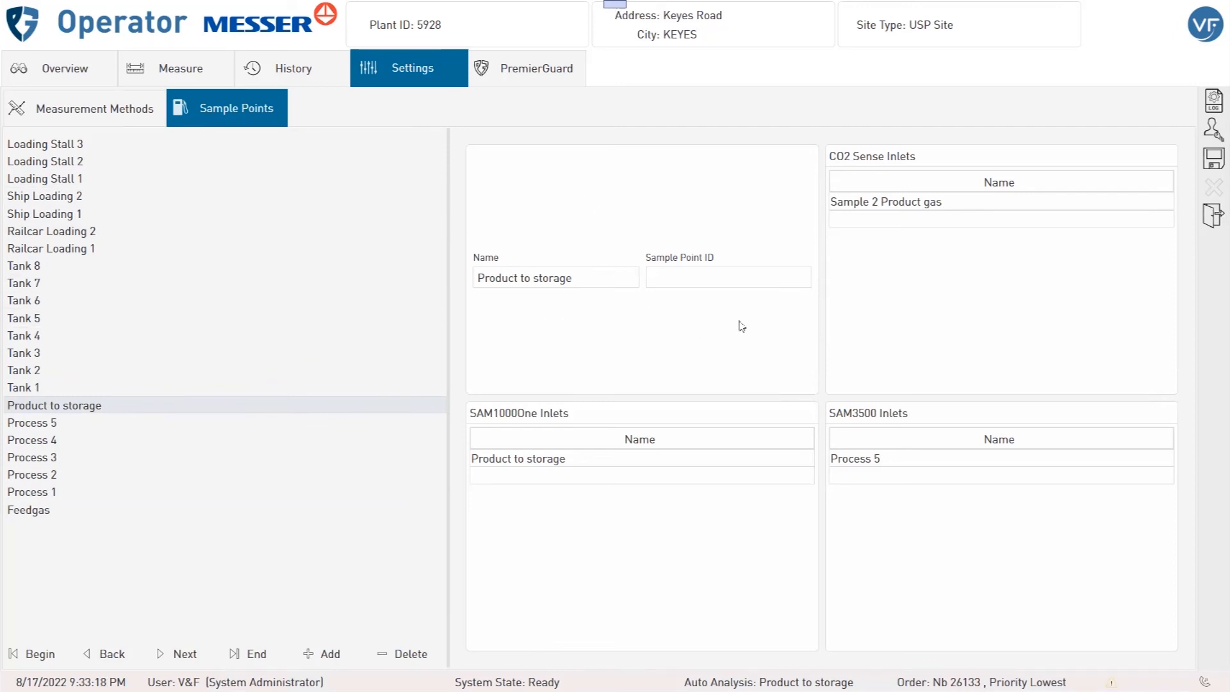
# - Select the Tank 1 sample point (ID A) to show its SAM1000One inlet
pyautogui.click(23, 387)
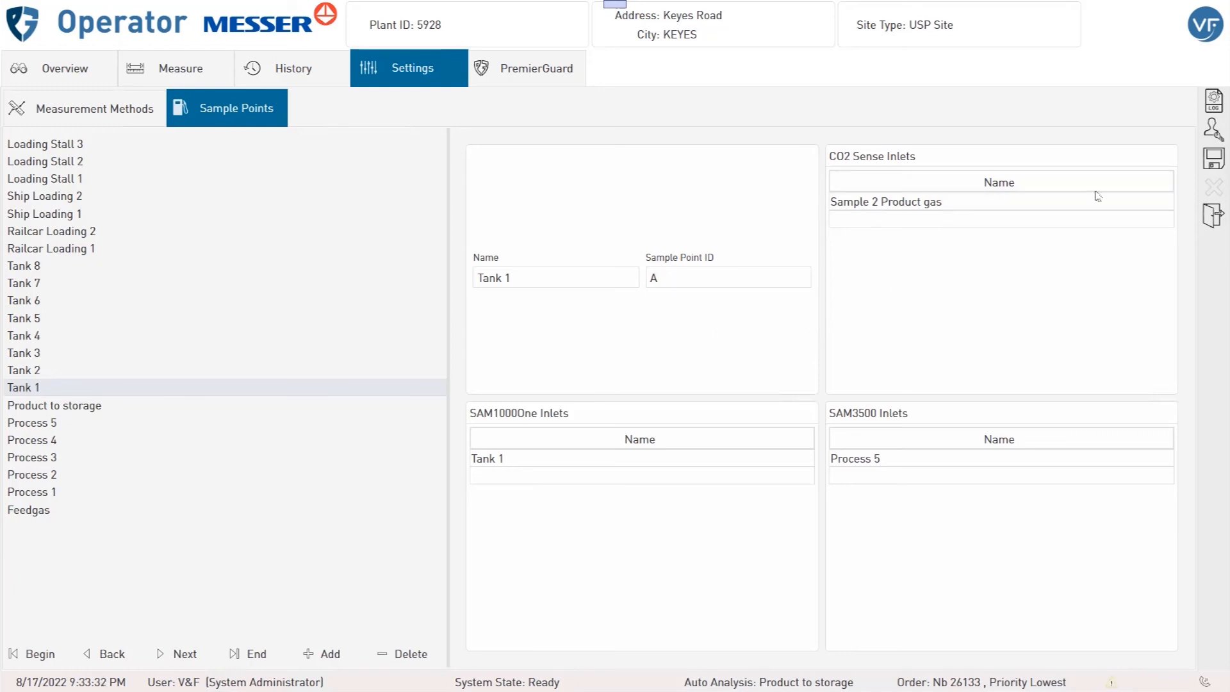
pyautogui.moveTo(857, 537)
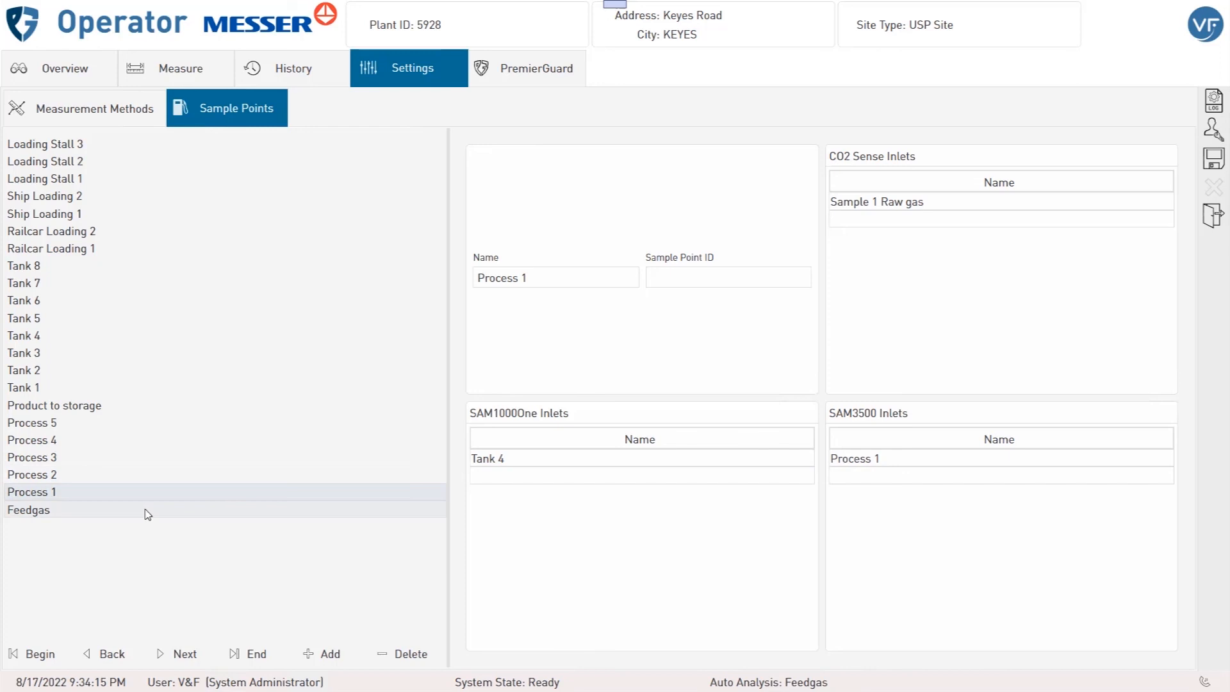
pyautogui.click(535, 68)
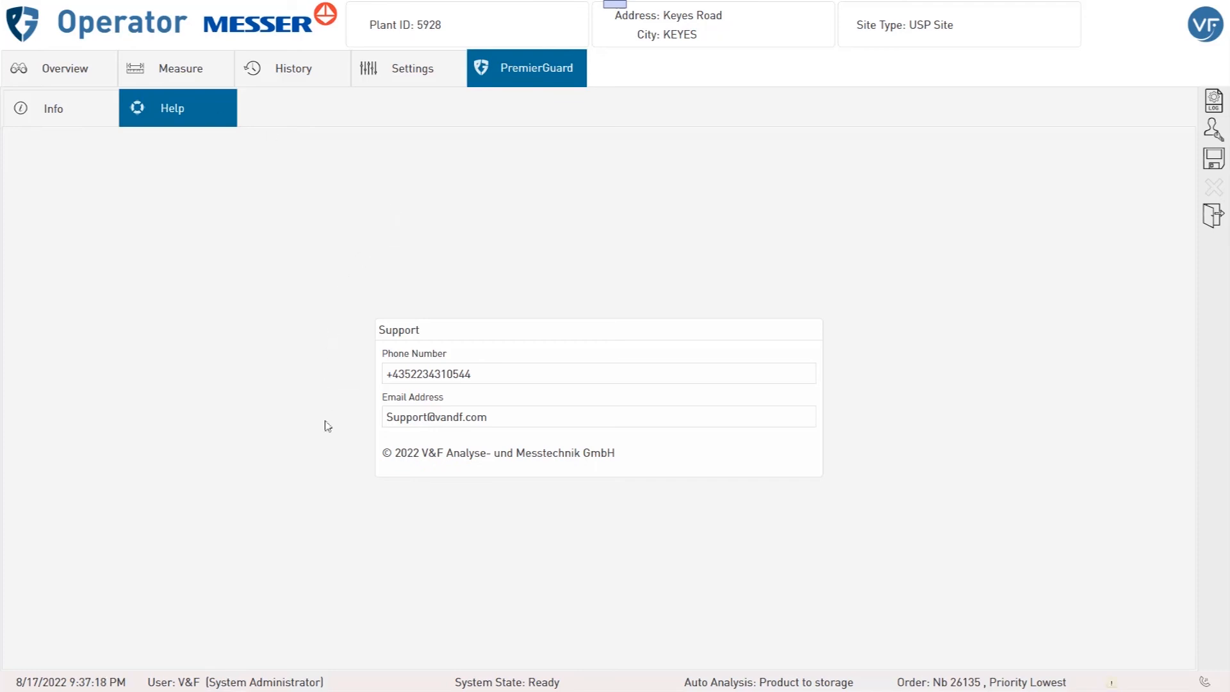
pyautogui.moveTo(445, 191)
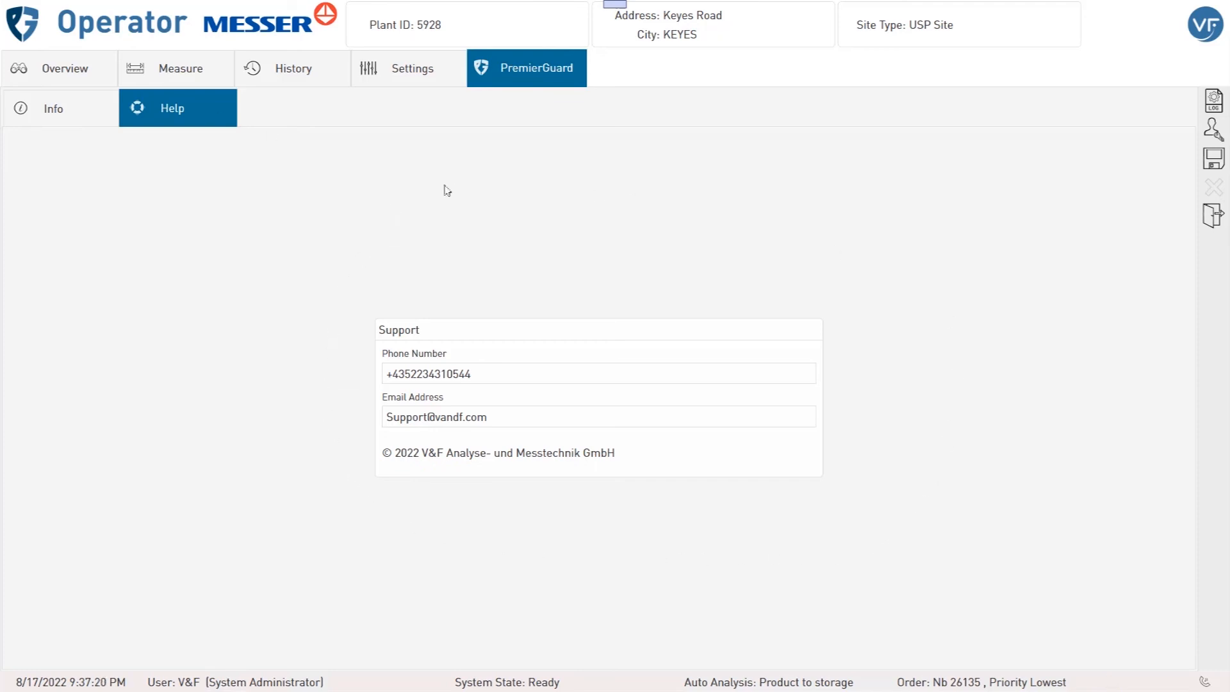